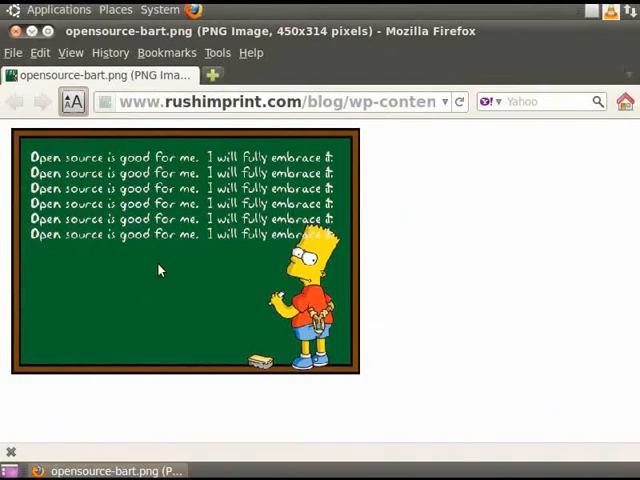
Save the displayed Bart chalkboard image via Save Image As
right_click(158, 270)
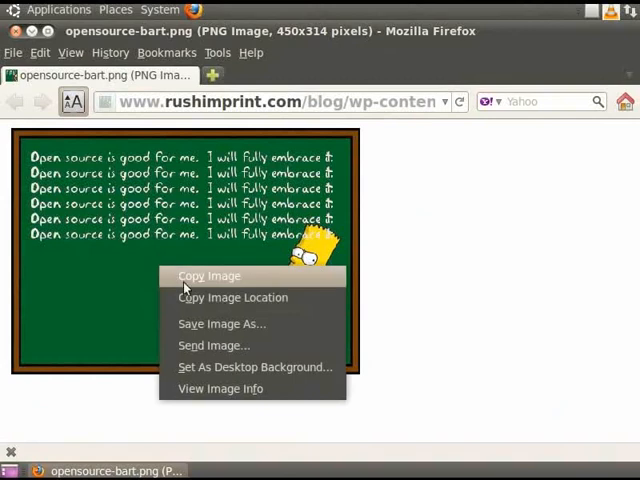
click(220, 324)
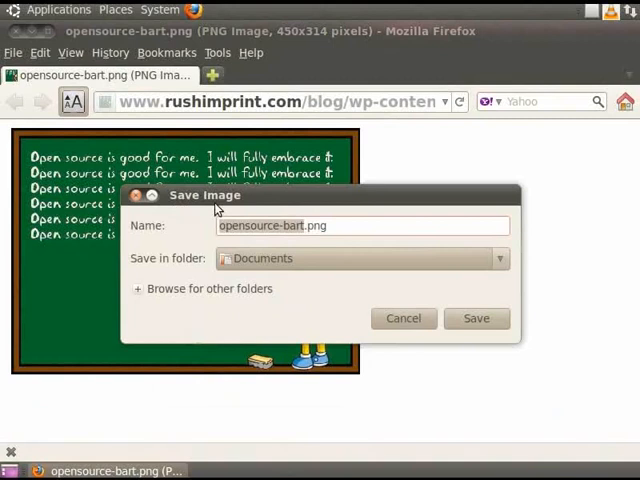
mouse_move(148, 240)
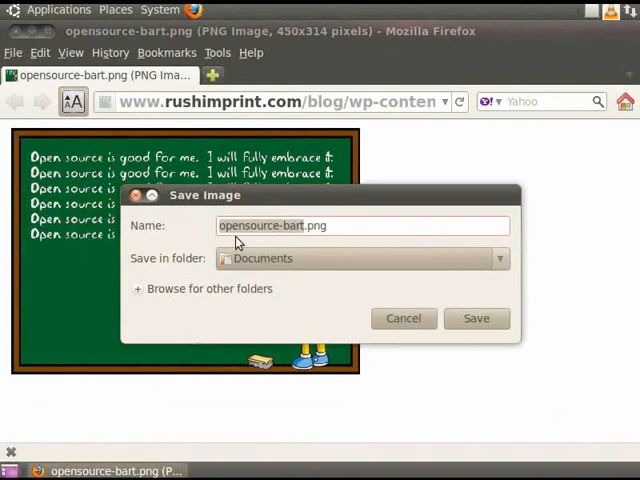
mouse_move(300, 240)
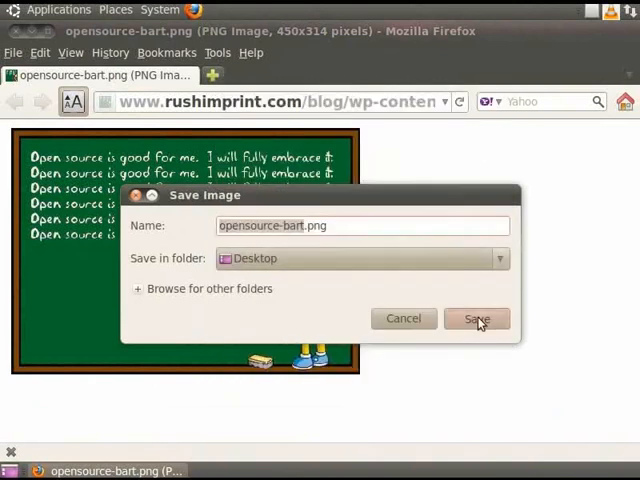
Confirm saving the image to the Desktop, then open Sample-Impress.odp in Impress
click(476, 318)
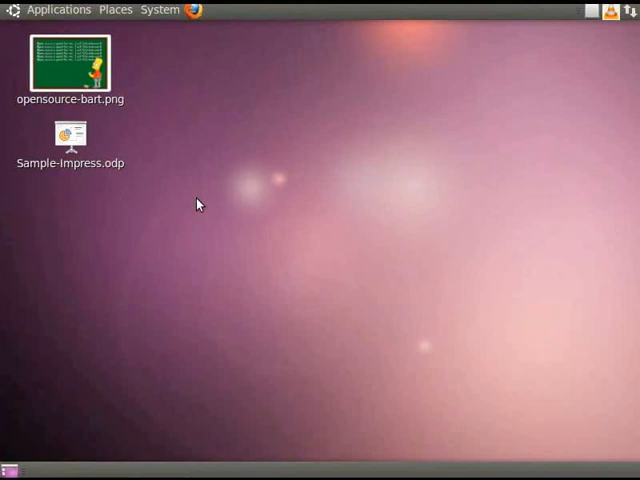
click(68, 136)
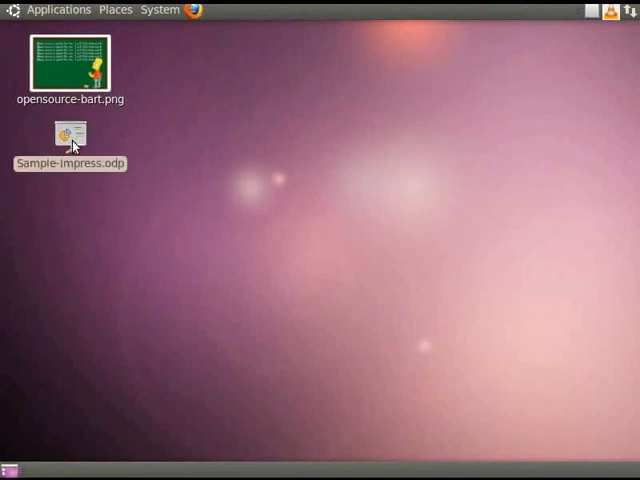
double_click(68, 132)
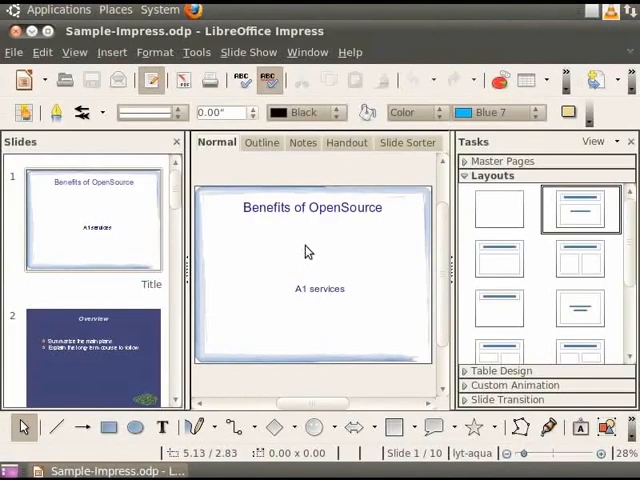
mouse_move(110, 60)
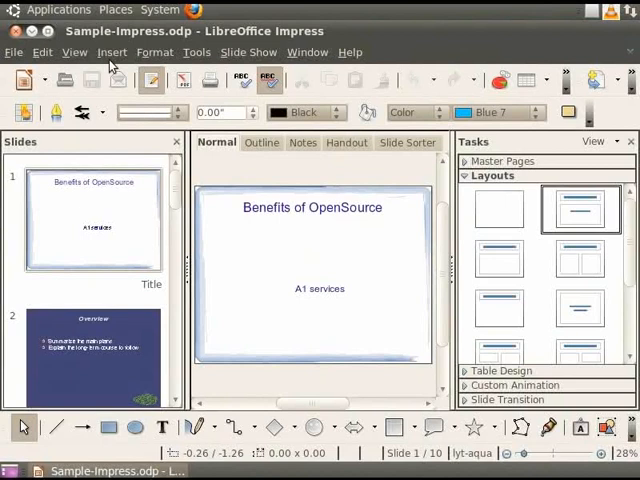
click(112, 52)
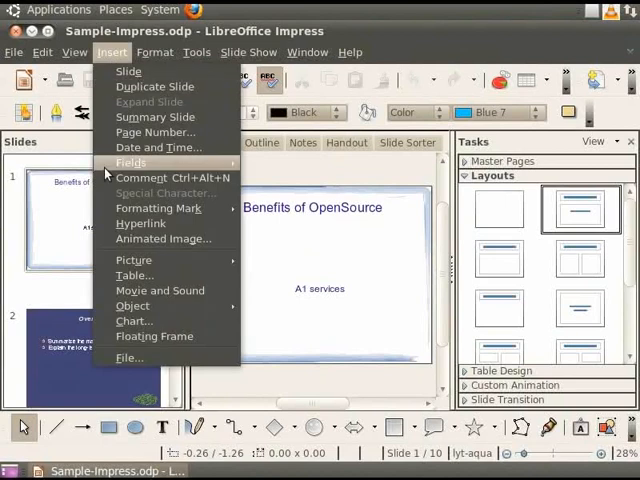
mouse_move(132, 260)
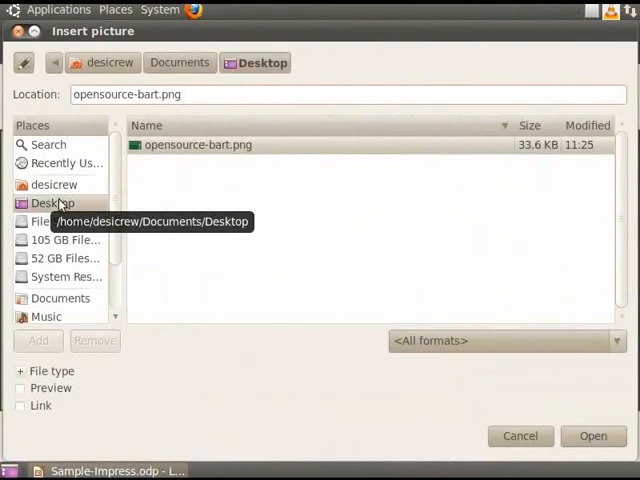
mouse_move(164, 152)
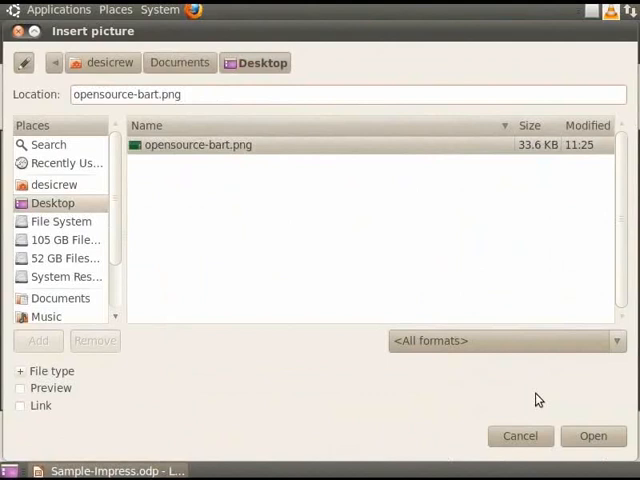
click(592, 436)
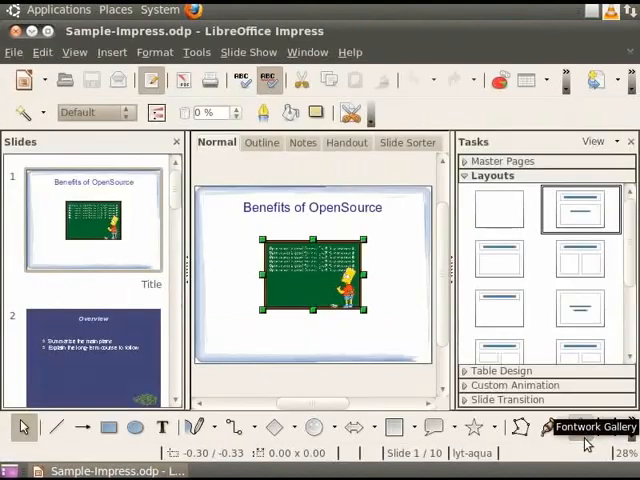
click(324, 290)
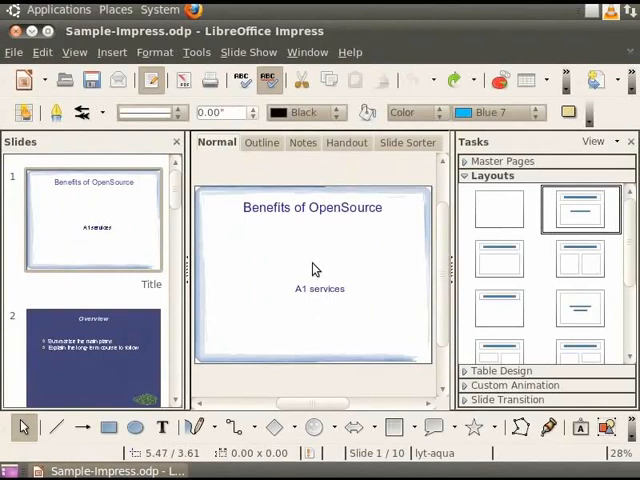
mouse_move(136, 322)
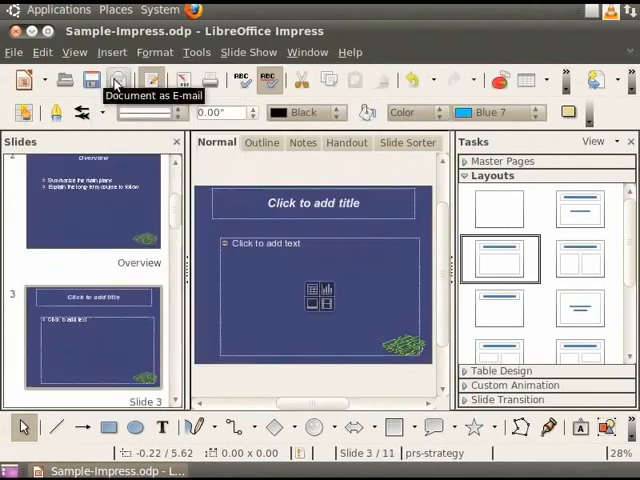
Title the new slide 'OpenSource Funny' and insert opensource-bart.png into its content area
click(316, 204)
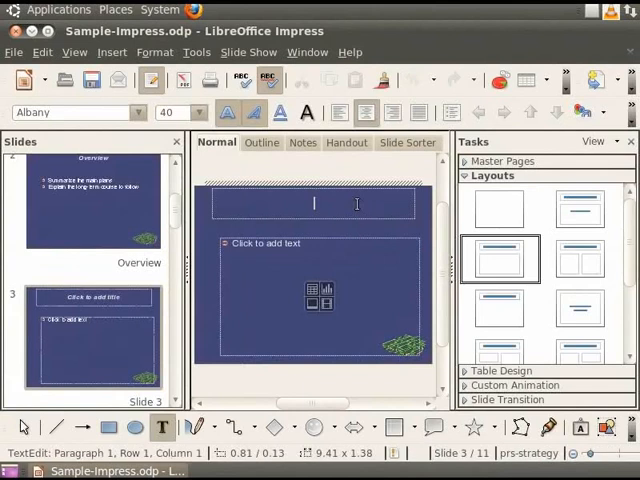
text(OpenSource Funny)
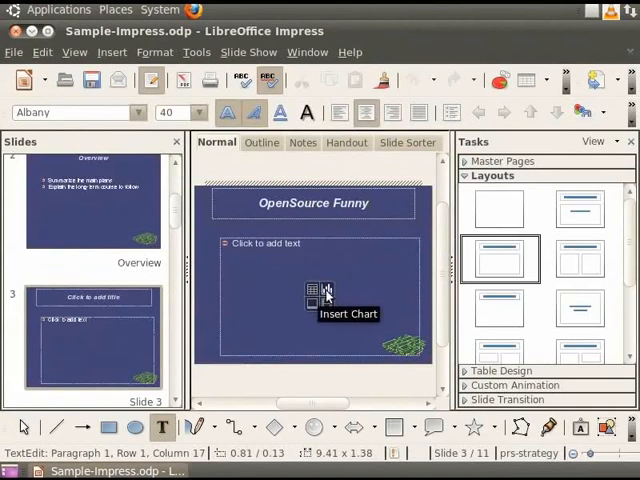
mouse_move(322, 304)
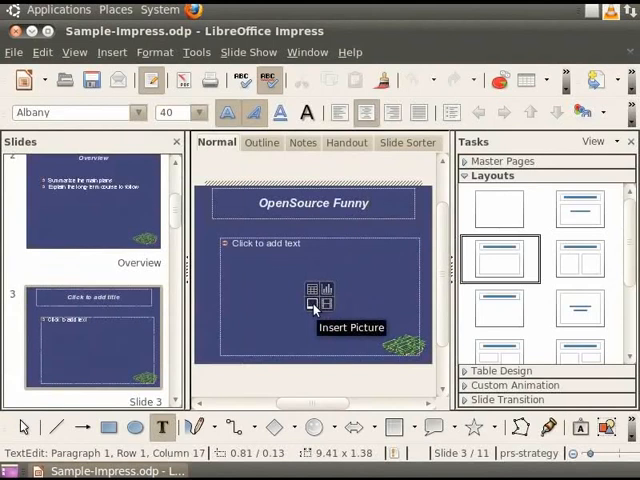
click(310, 304)
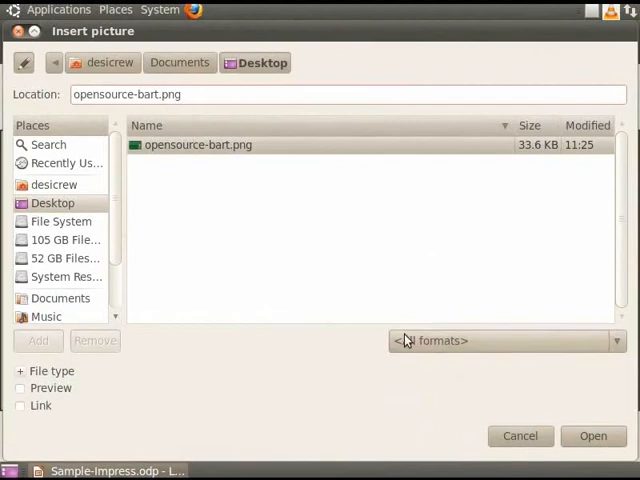
click(592, 436)
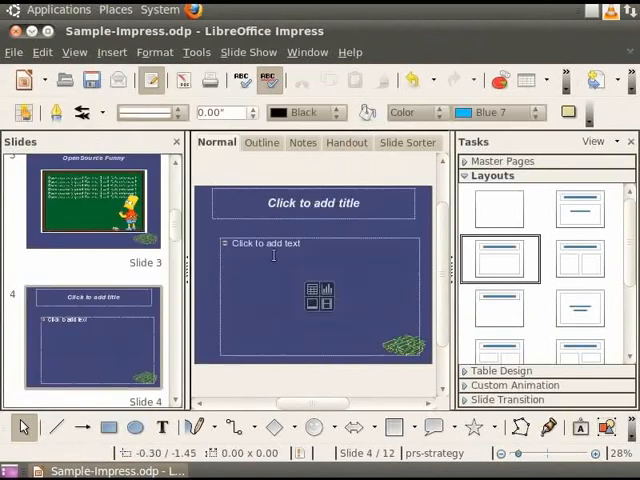
mouse_move(324, 302)
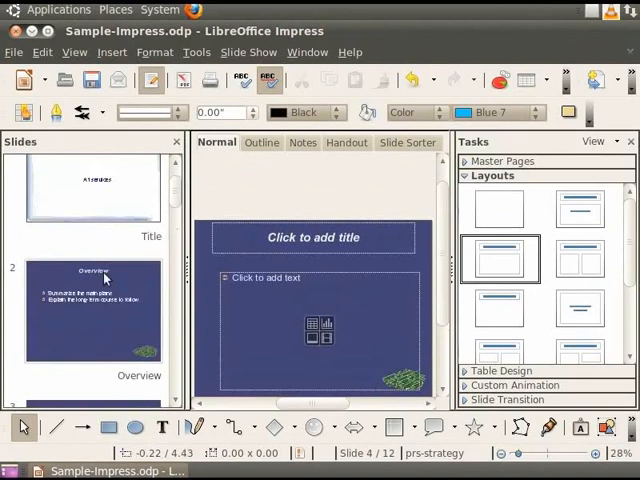
Title the slide 'Table of Contents' and list the five entries from OpenSource Funny to Recommendation
click(112, 52)
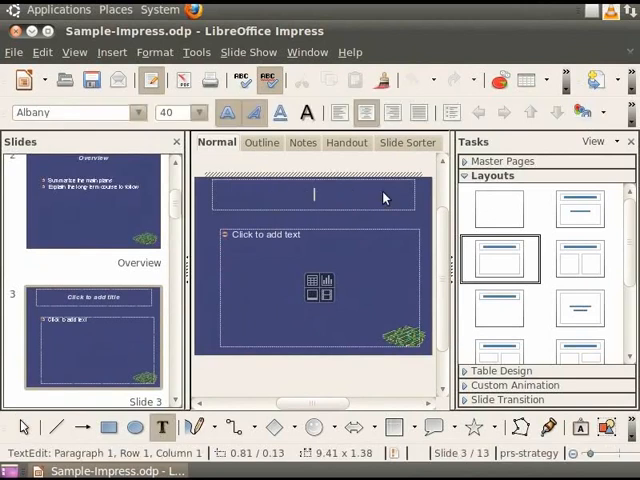
text(Table of Contents)
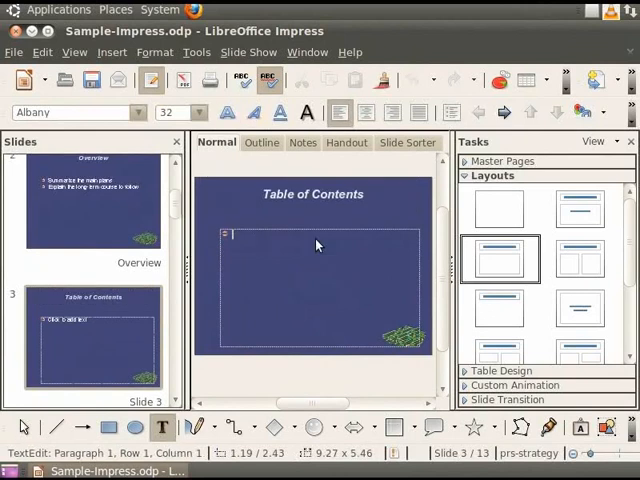
mouse_move(388, 244)
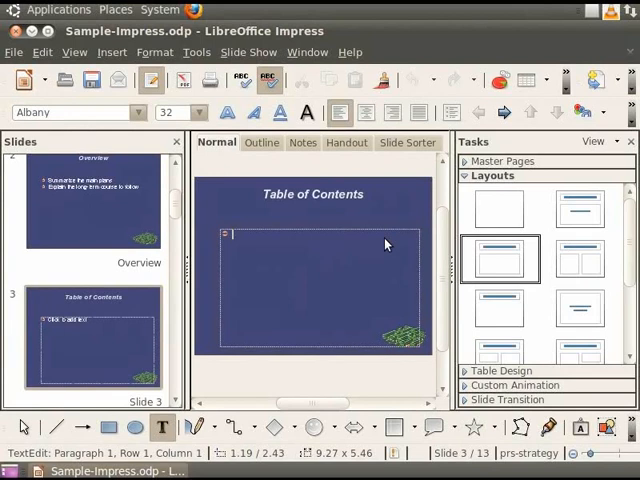
text(OpenSource Funny)
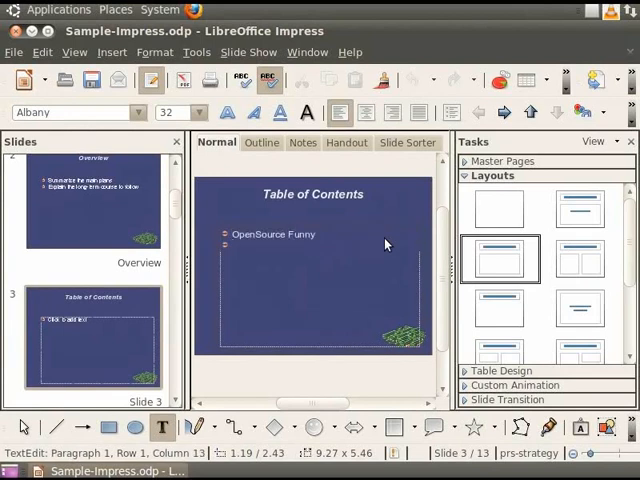
text(The Present Situation)
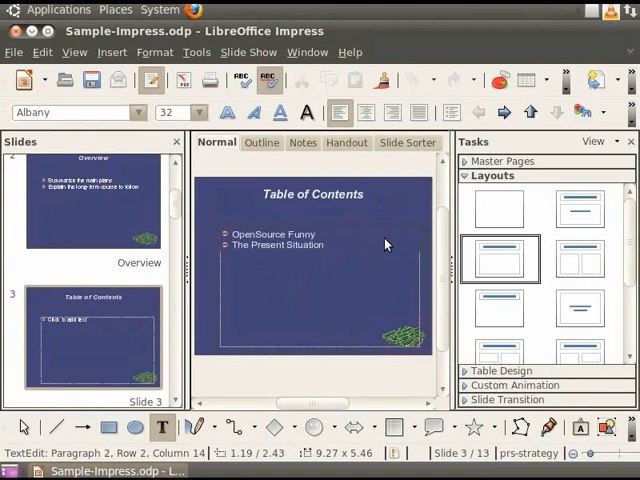
text(Development up to present)
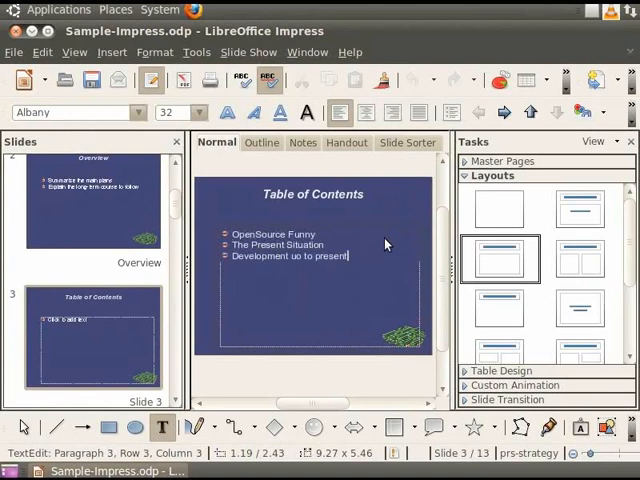
text(Potential Alternativ)
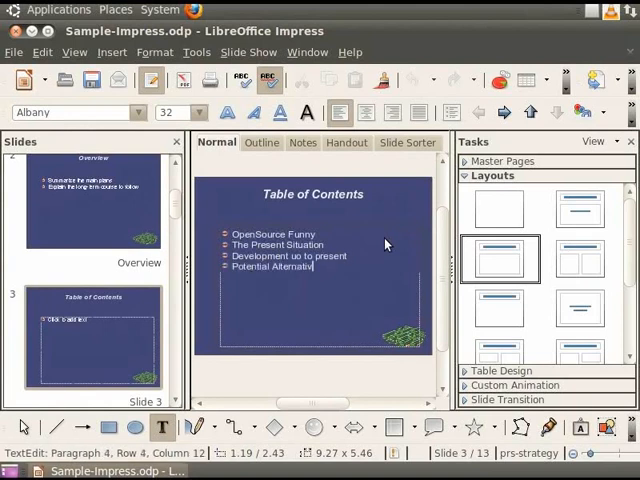
text(Recommendation)
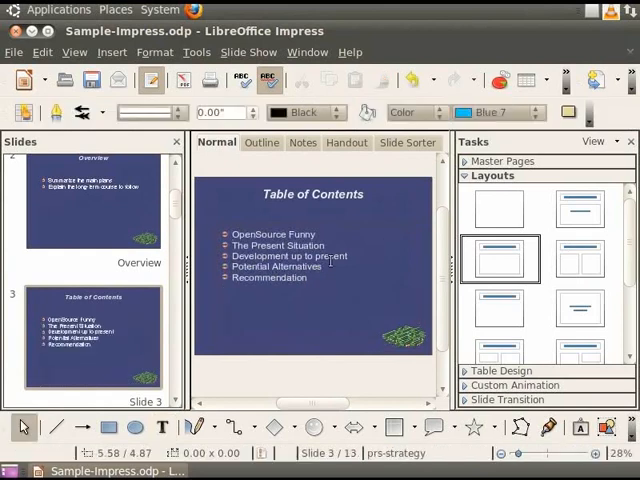
Hyperlink the 'Development up to present' line to its own slide via Target in Document
double_click(316, 256)
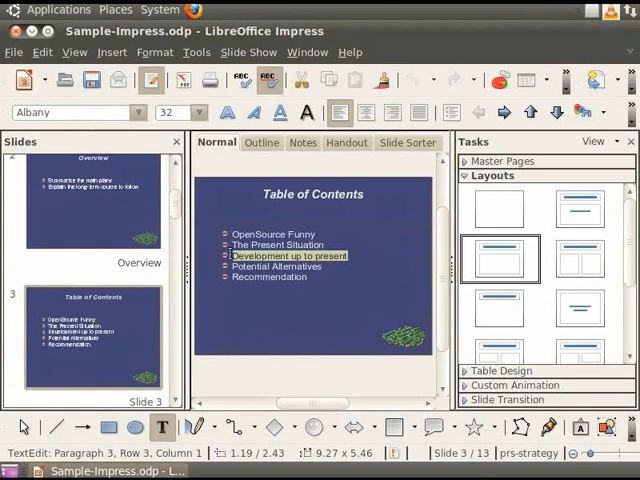
click(112, 52)
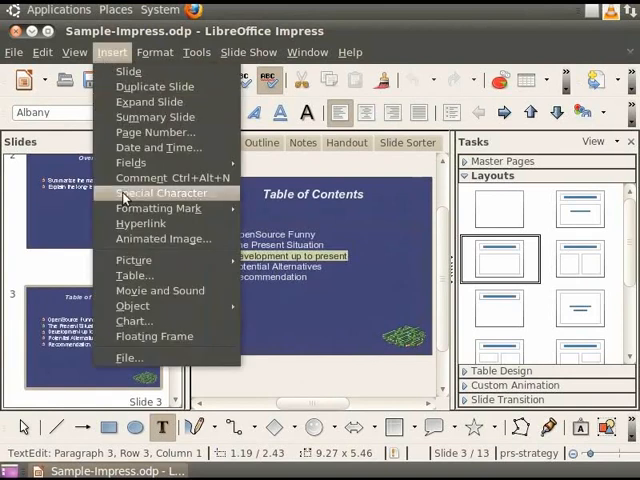
click(140, 224)
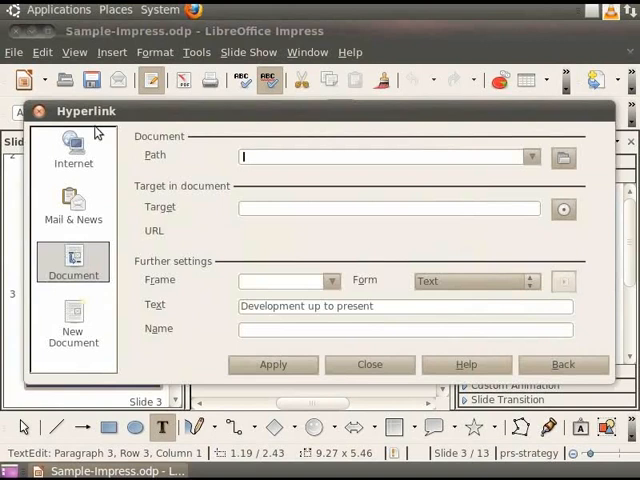
mouse_move(92, 128)
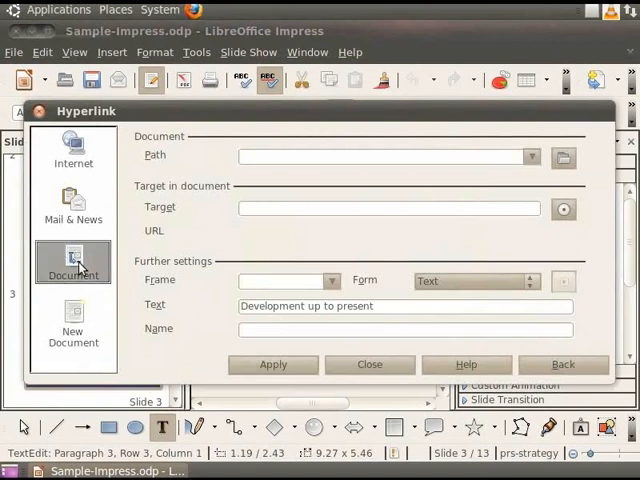
mouse_move(164, 196)
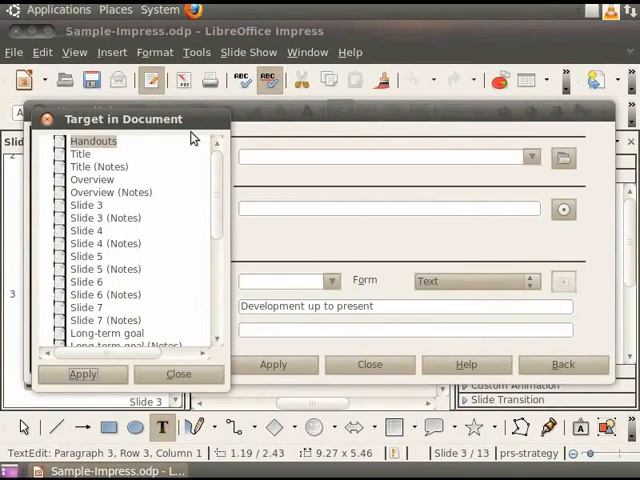
scroll(down, 3)
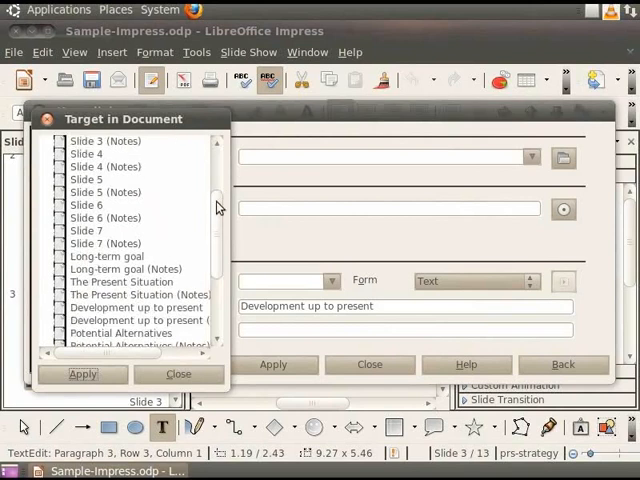
scroll(down, 3)
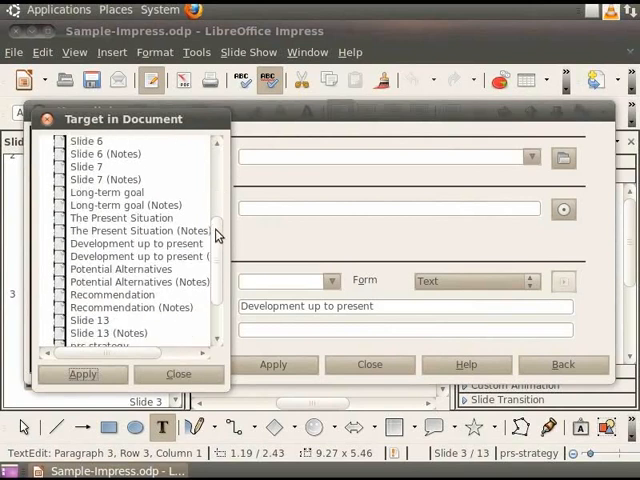
click(136, 244)
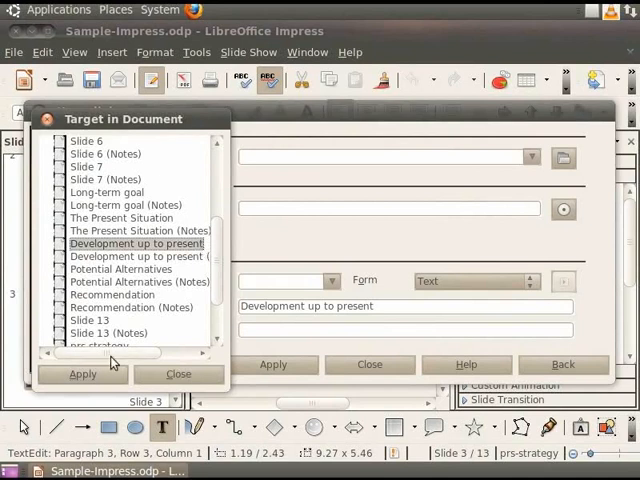
click(82, 374)
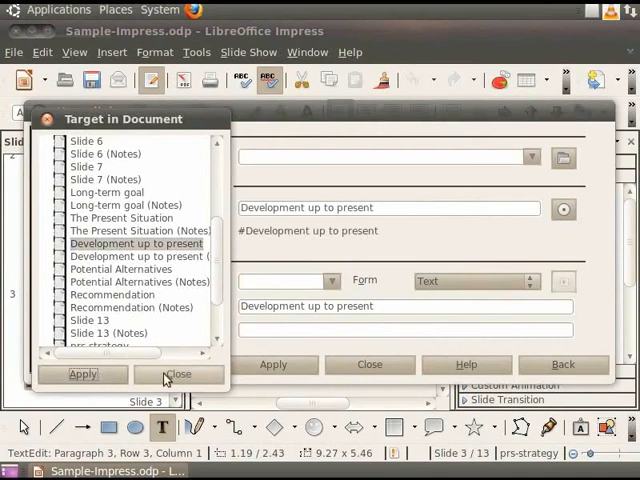
click(180, 374)
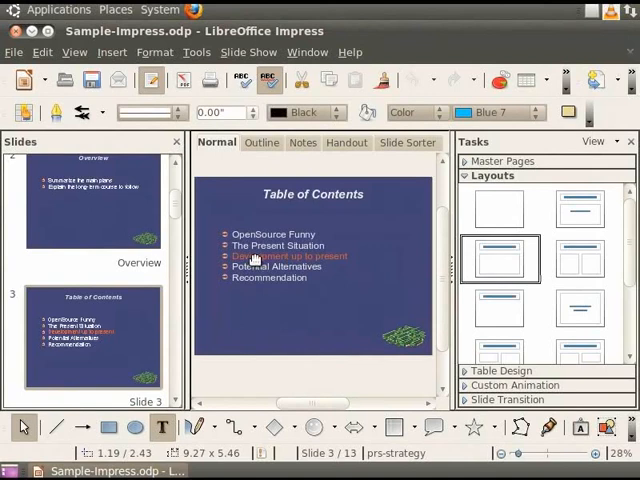
Follow the new link to jump to the Development up to present slide
click(288, 256)
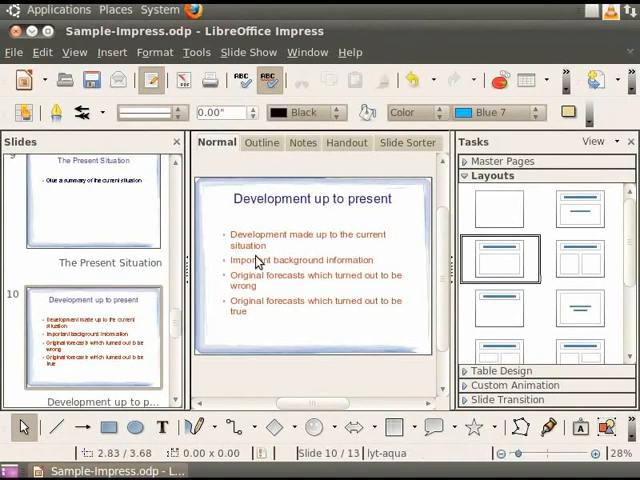
mouse_move(356, 218)
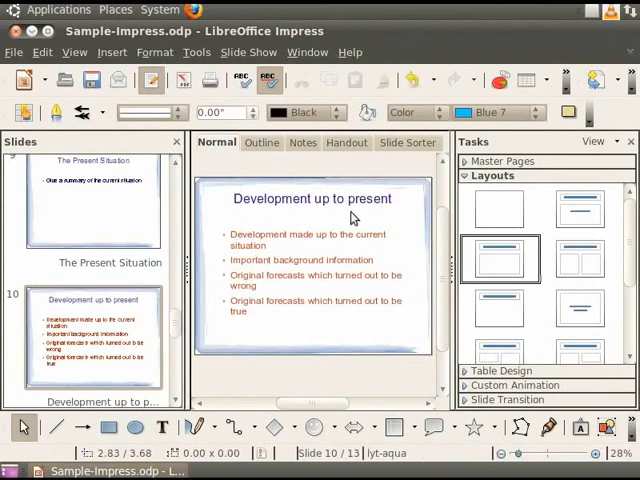
mouse_move(360, 216)
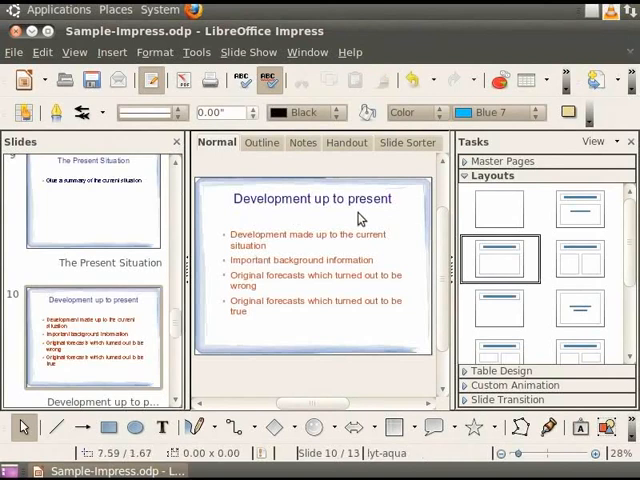
mouse_move(210, 288)
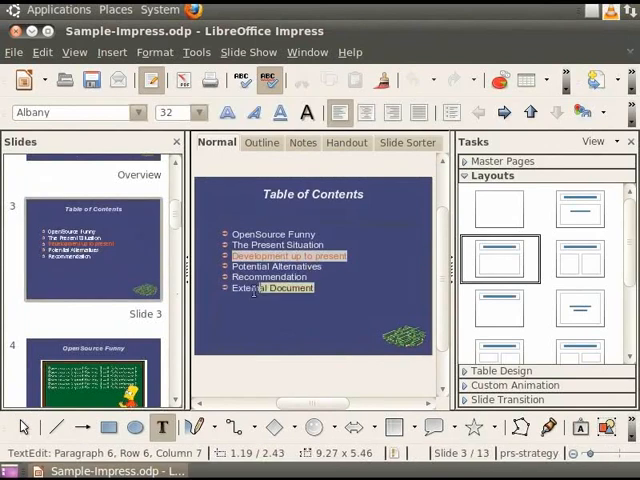
Hyperlink the External Document entry to the resume.odt file
click(112, 52)
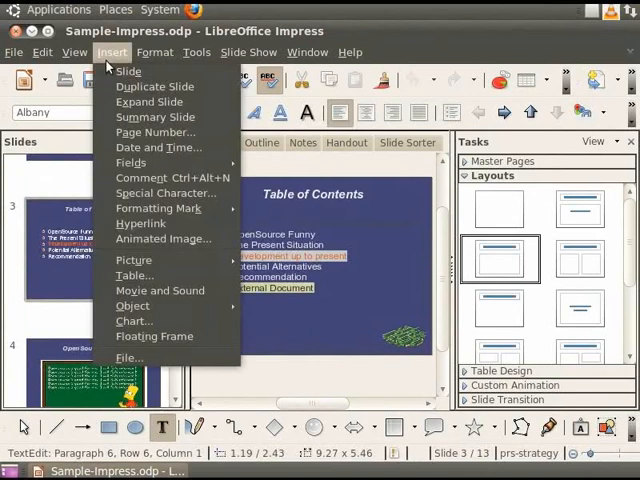
mouse_move(140, 222)
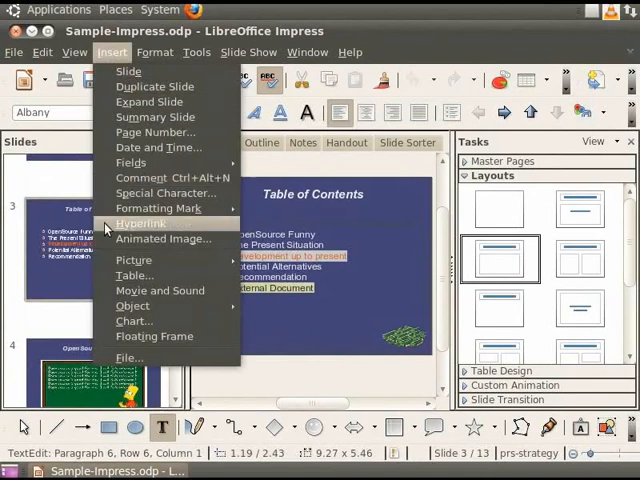
click(140, 222)
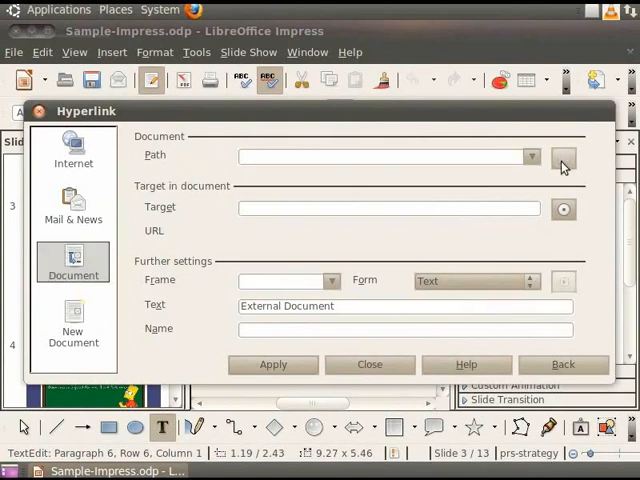
click(564, 156)
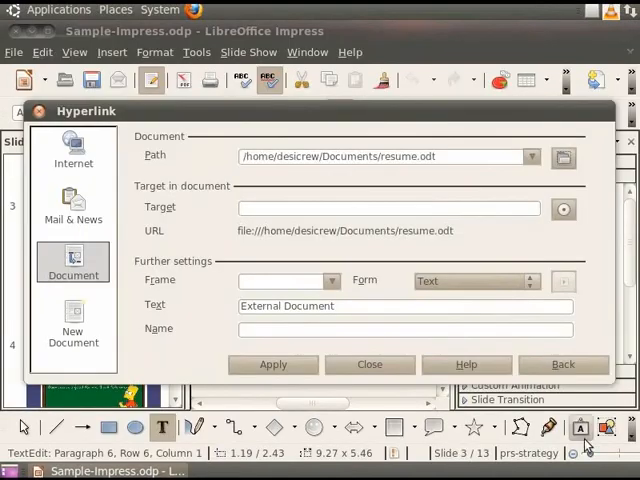
click(272, 364)
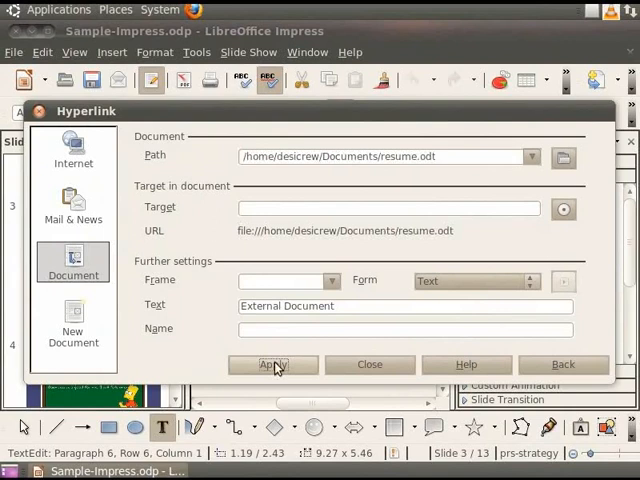
click(368, 364)
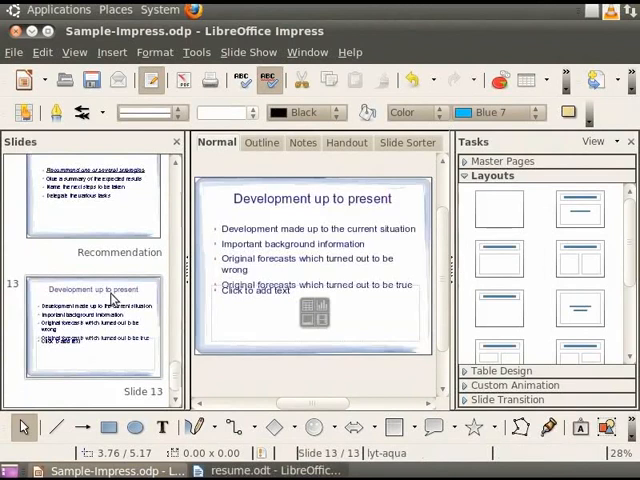
Add slide 'Essential OpenSource Software' with bullets Ubuntu and LibreOffice, selecting LibreOffice
click(112, 52)
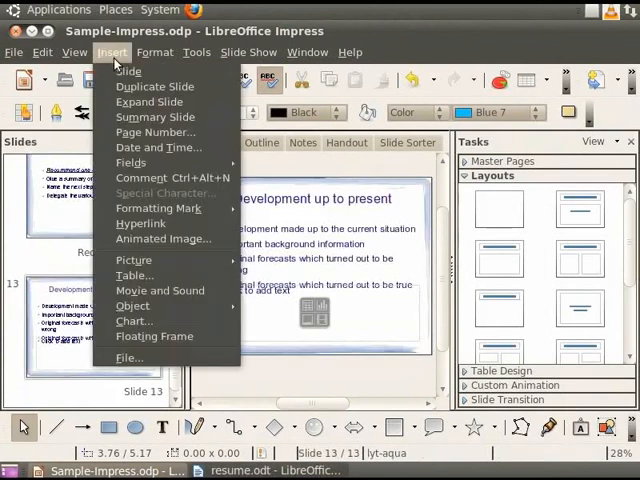
click(128, 70)
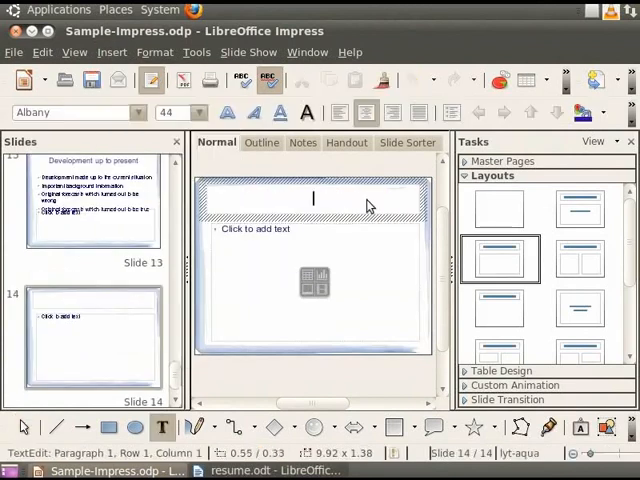
text(Essential OpenSource Software)
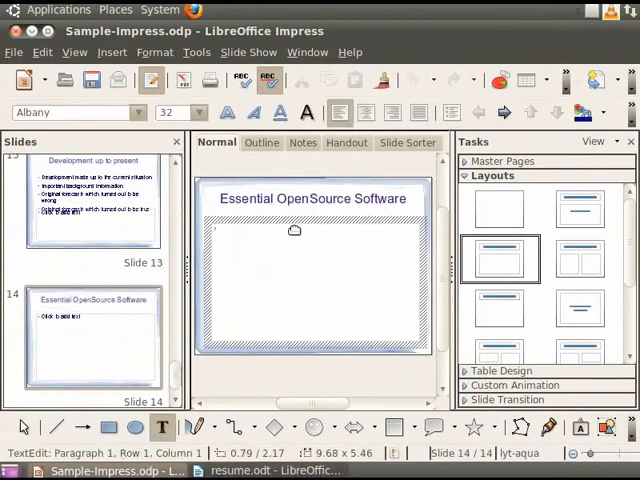
text(Ubuntu)
text(LibreOffice)
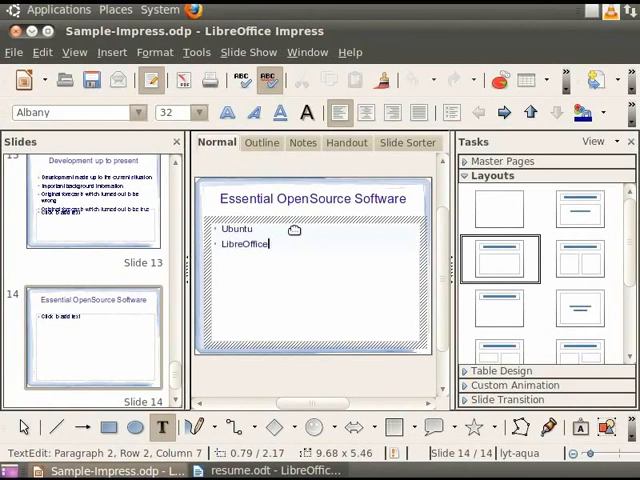
double_click(242, 244)
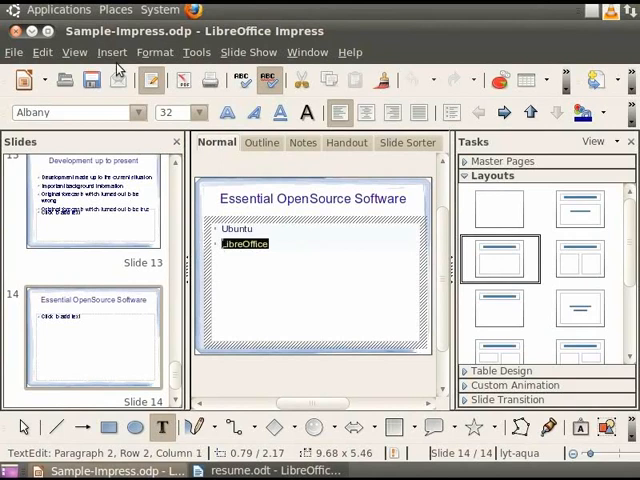
click(112, 52)
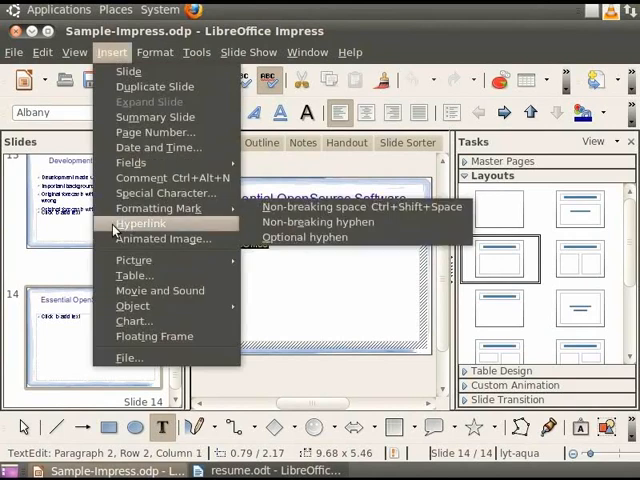
click(140, 224)
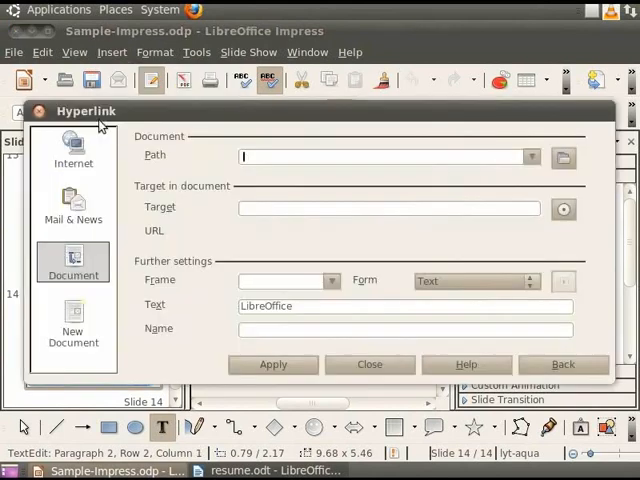
click(72, 150)
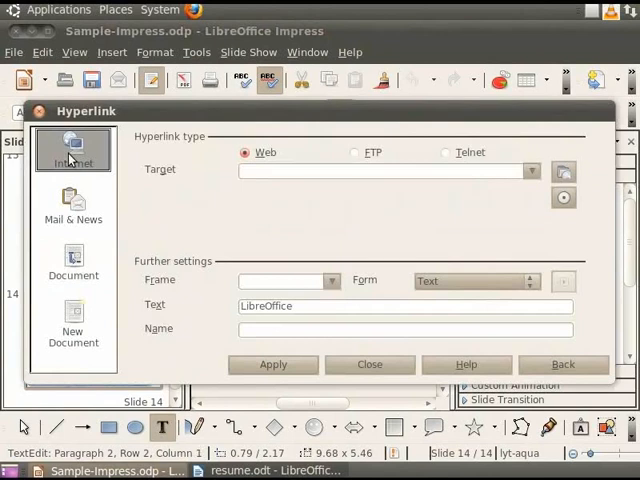
mouse_move(198, 152)
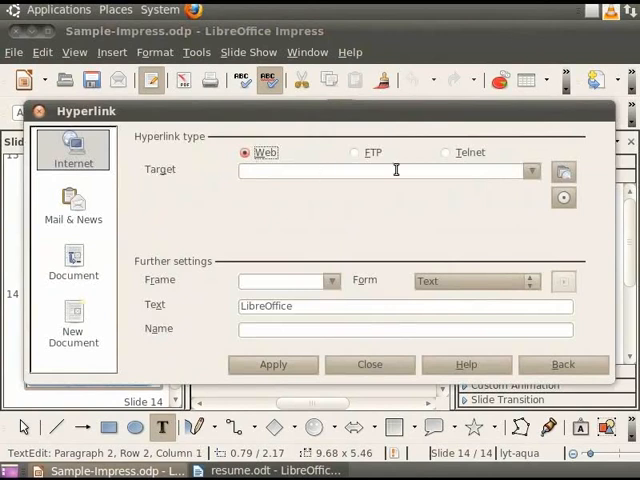
text(www.libreoffice)
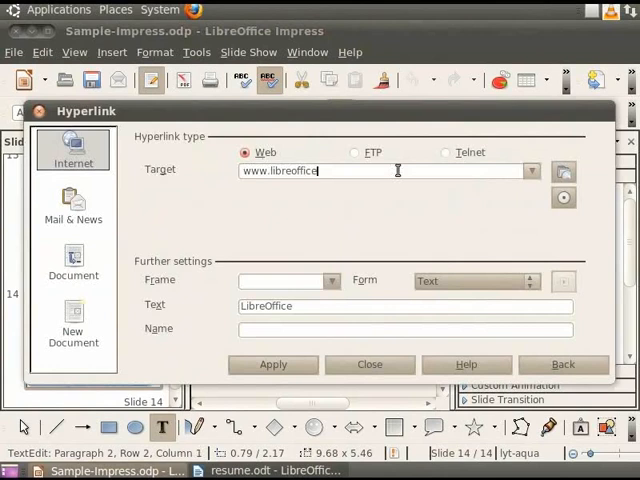
text(.org)
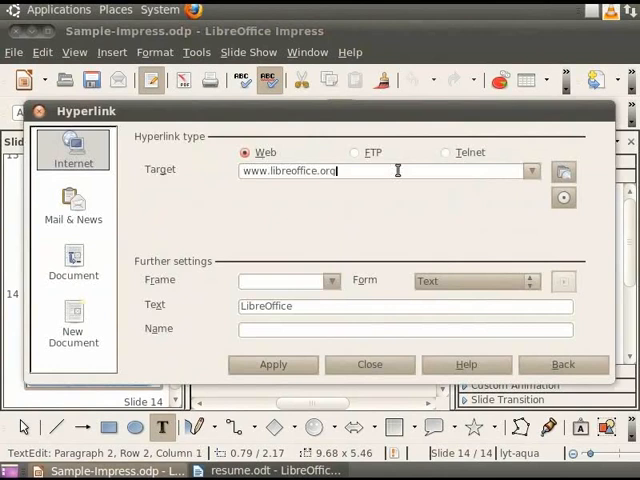
mouse_move(390, 196)
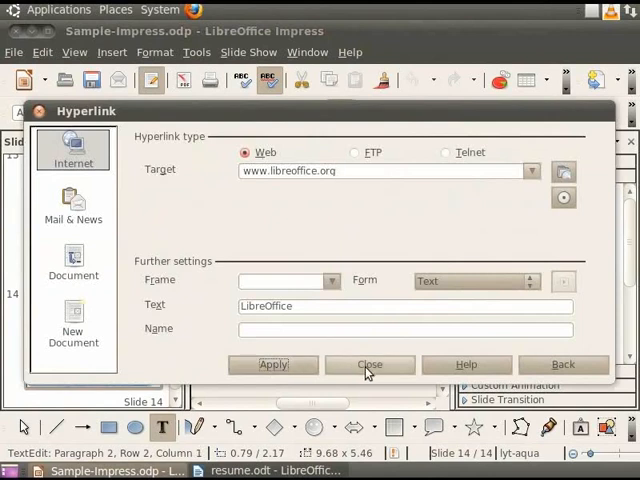
click(368, 364)
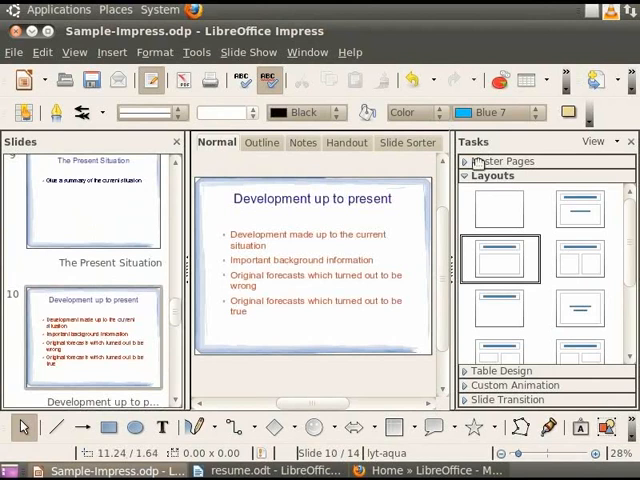
mouse_move(488, 190)
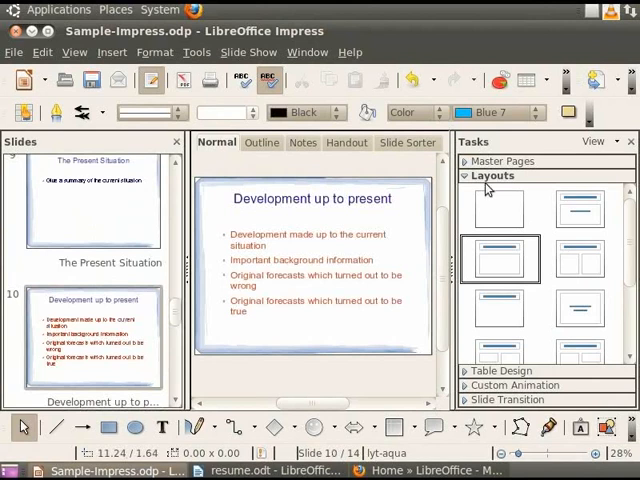
mouse_move(578, 258)
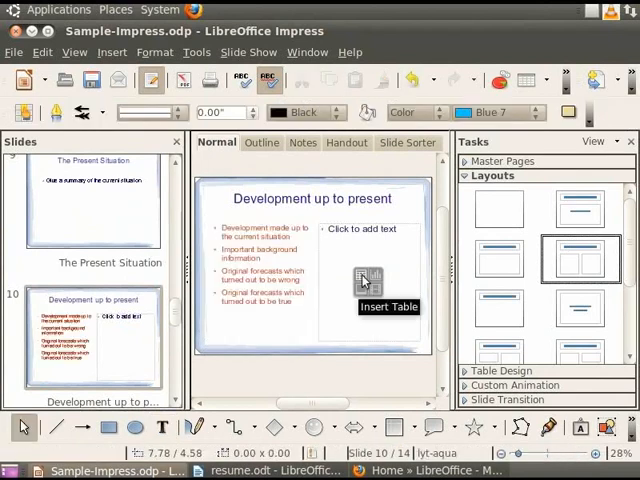
Insert a table of 2 columns and 5 rows in the empty placeholder on slide 10
click(368, 280)
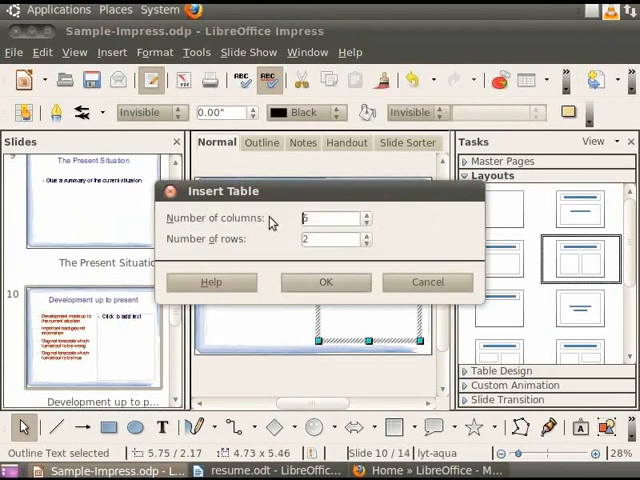
mouse_move(248, 210)
text(2)
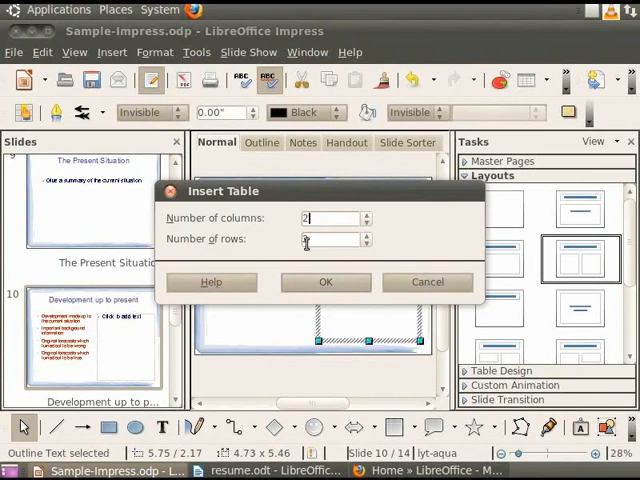
text(5)
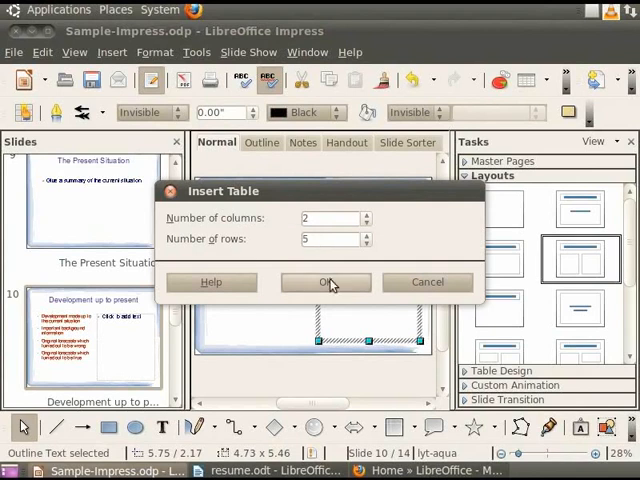
click(322, 280)
text(Implementation)
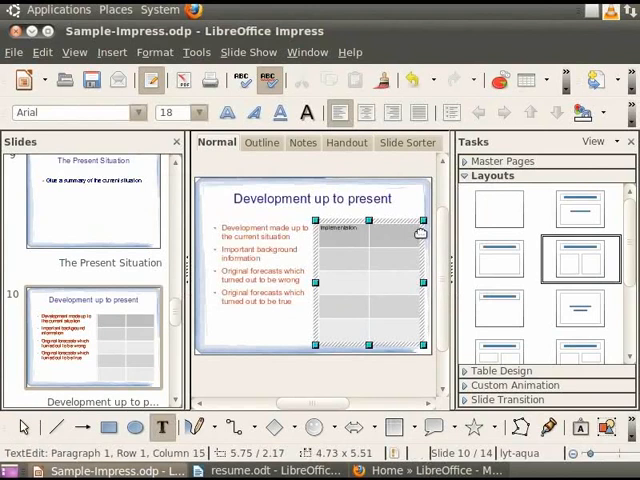
Enter the 'Year %' header and yearly values into the slide 10 table, then reach Table Design
text(Year %)
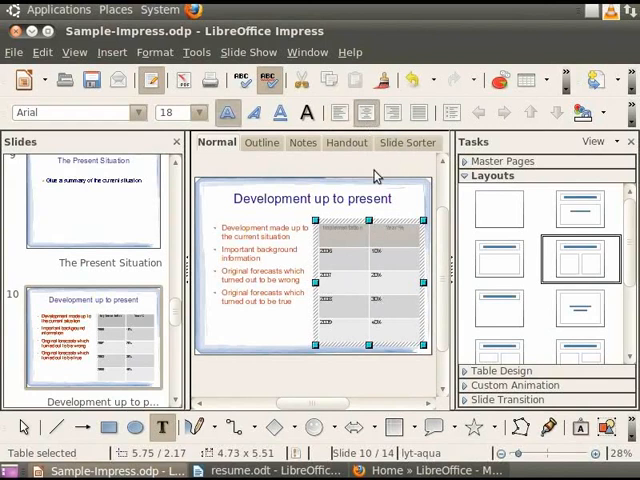
double_click(390, 252)
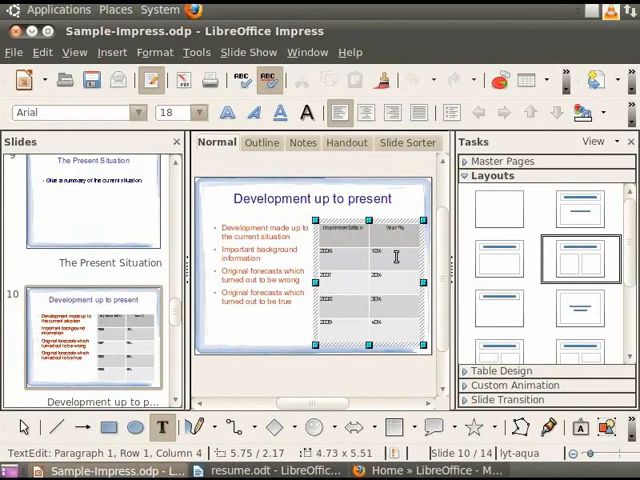
click(508, 372)
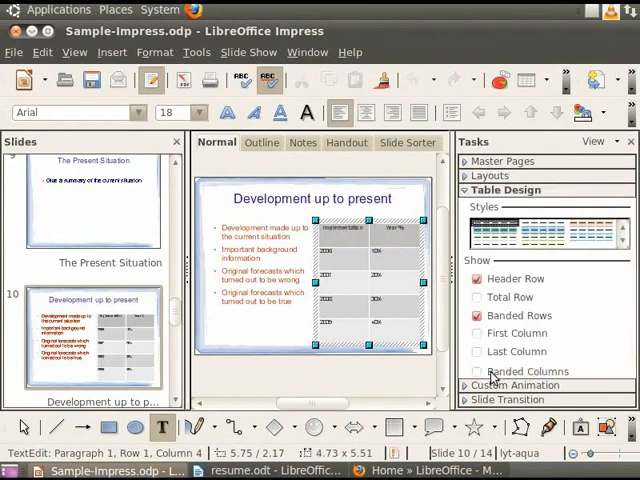